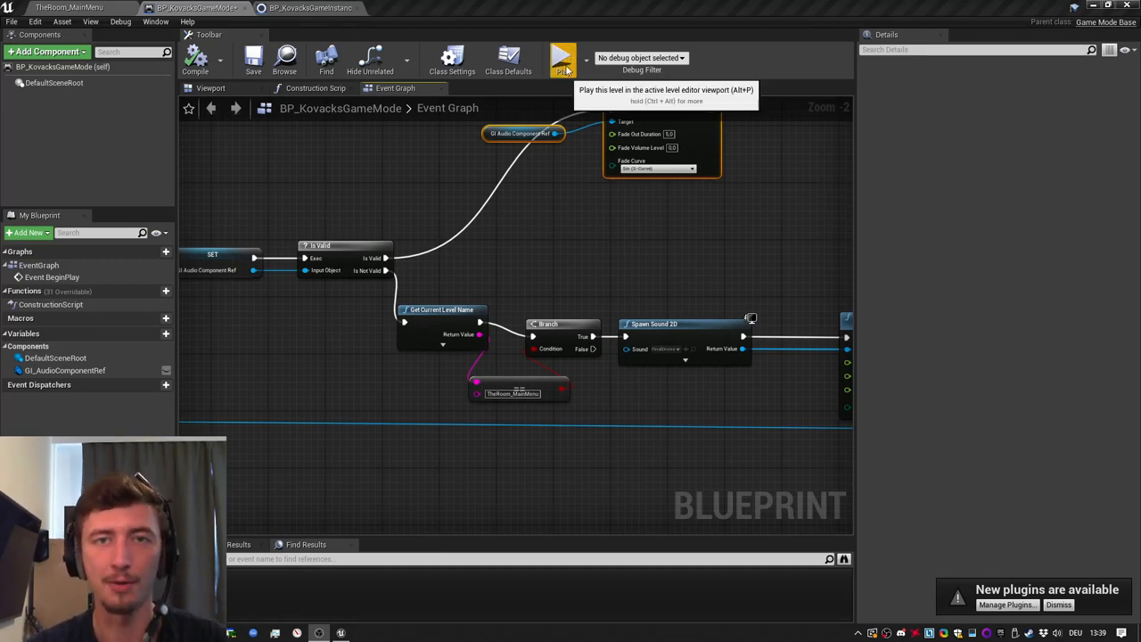
- Launch a play preview and start the game from the Case Kovacs main menu
{"action": "left_click", "coordinate": [562, 59]}
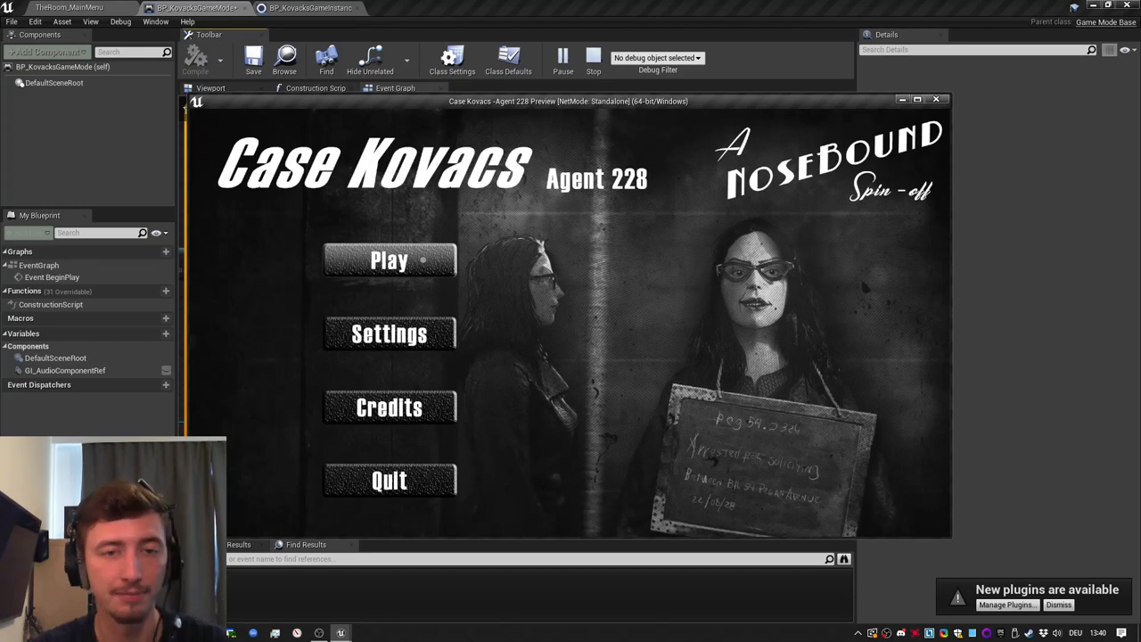
{"action": "left_click", "coordinate": [389, 260]}
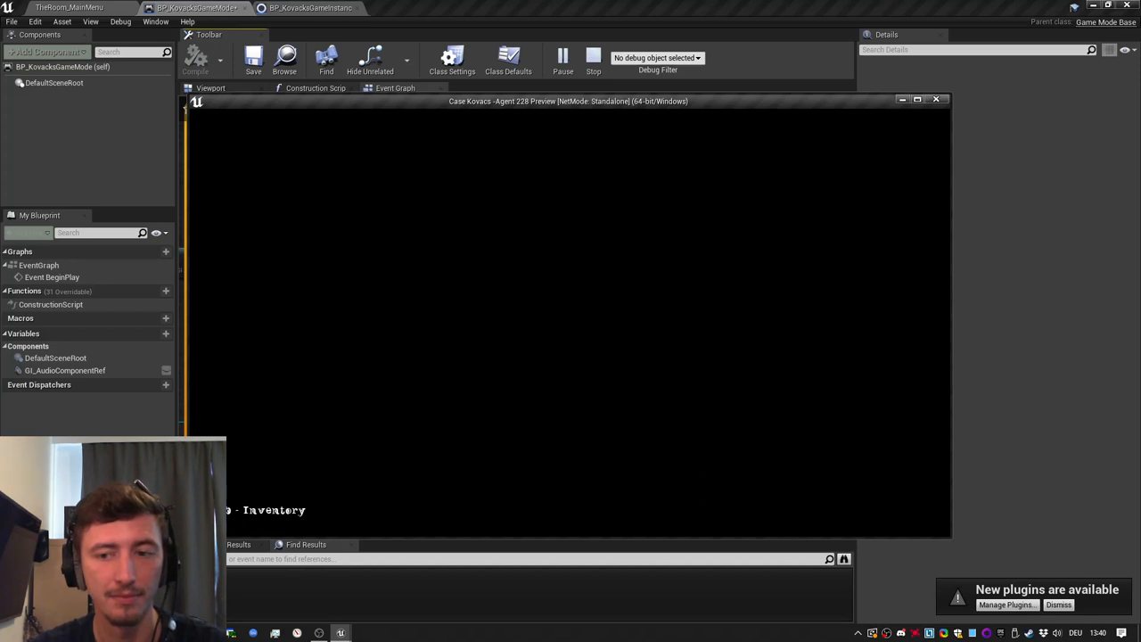
- Stop the preview and return to the BP_KovacksGameInstance blueprint and Menus content folder
{"action": "left_click", "coordinate": [935, 100]}
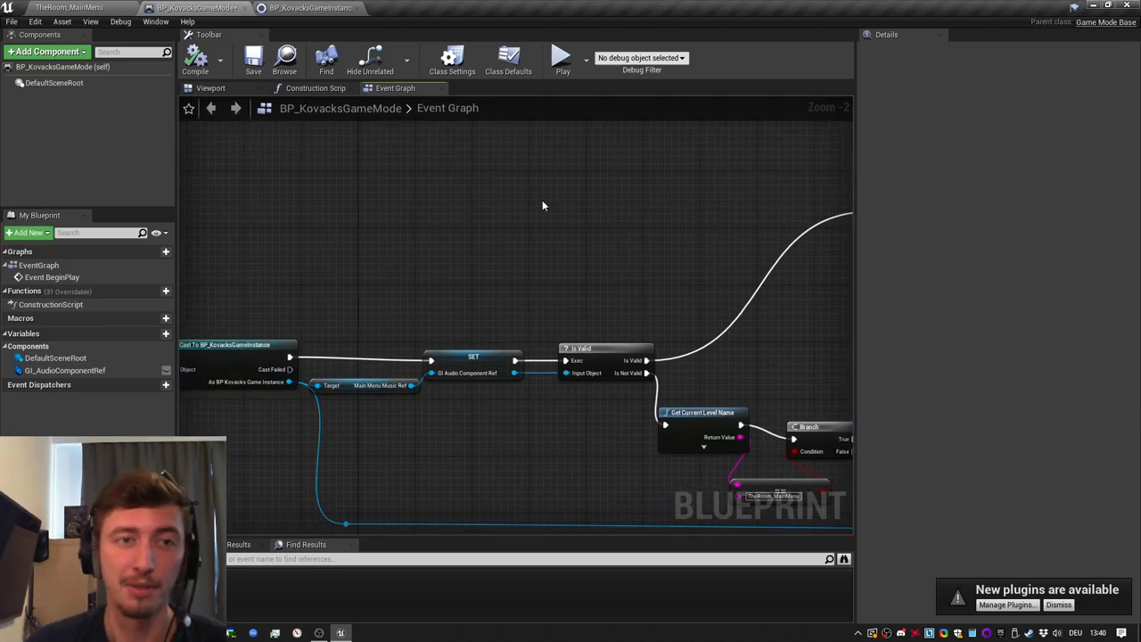
{"action": "left_click", "coordinate": [307, 7]}
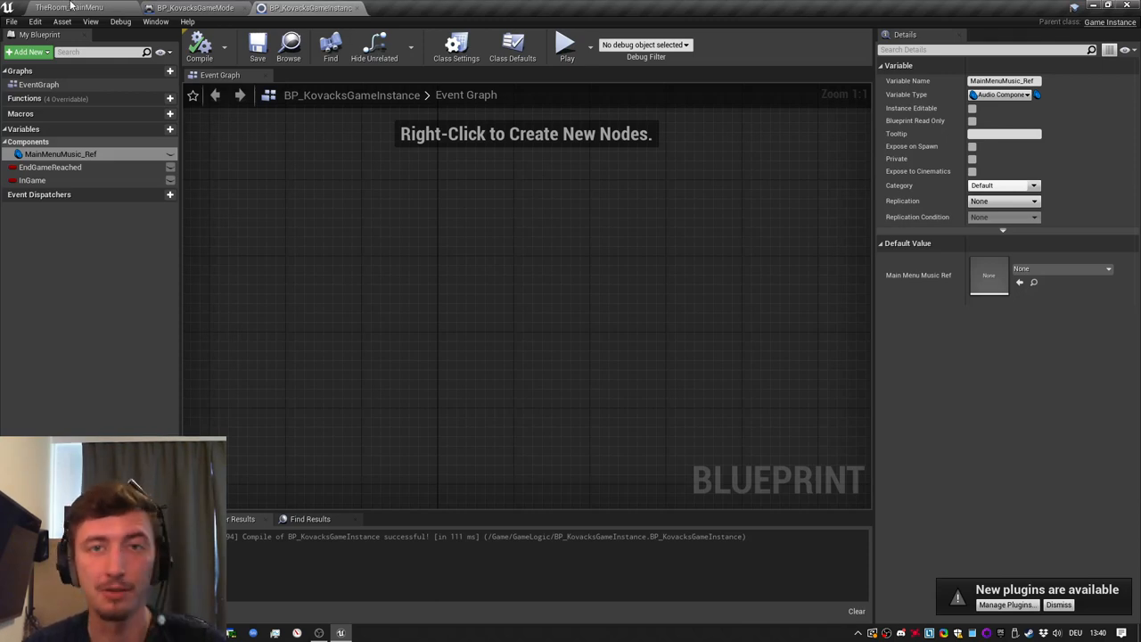
{"action": "left_click", "coordinate": [195, 7]}
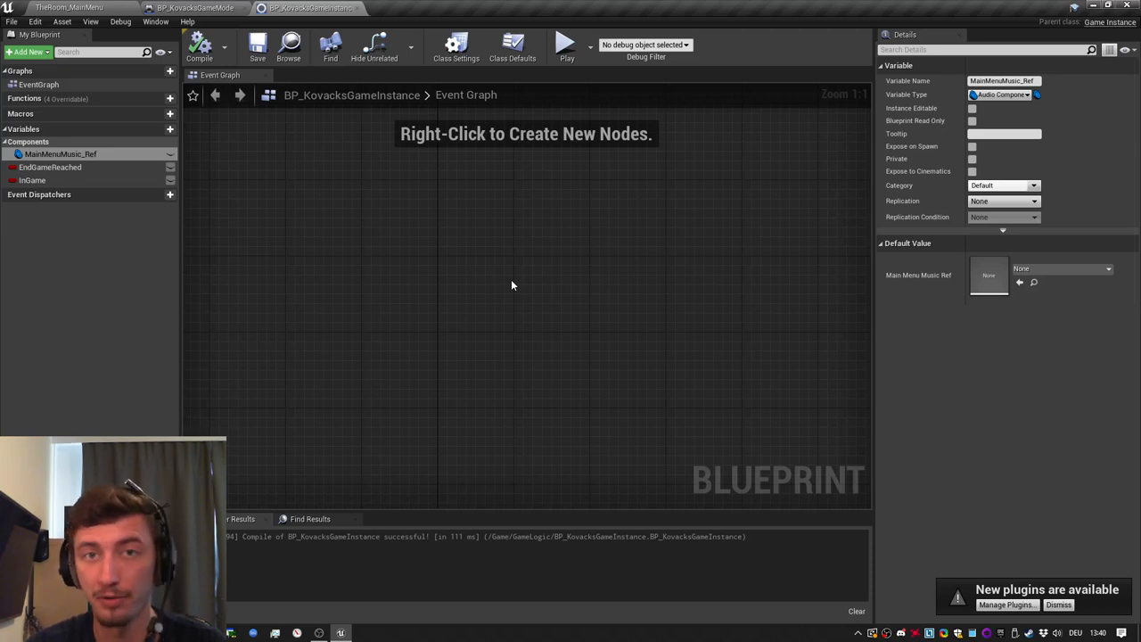
{"action": "mouse_move", "coordinate": [526, 294]}
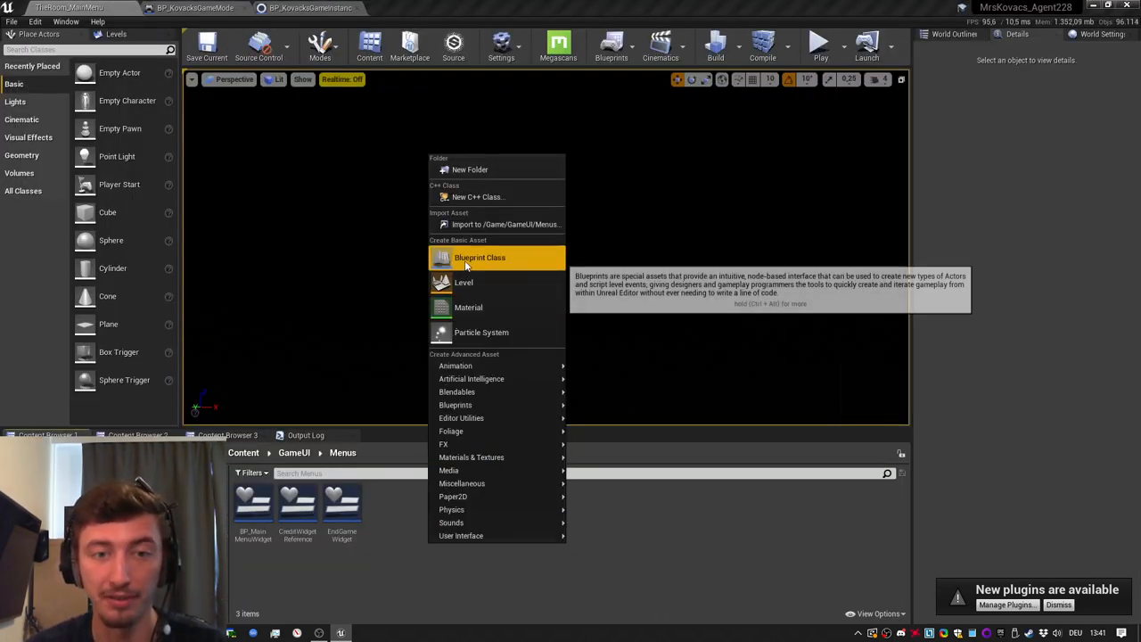
- Start a new Blueprint Class and look up GameInstance as its parent class
{"action": "left_click", "coordinate": [479, 257]}
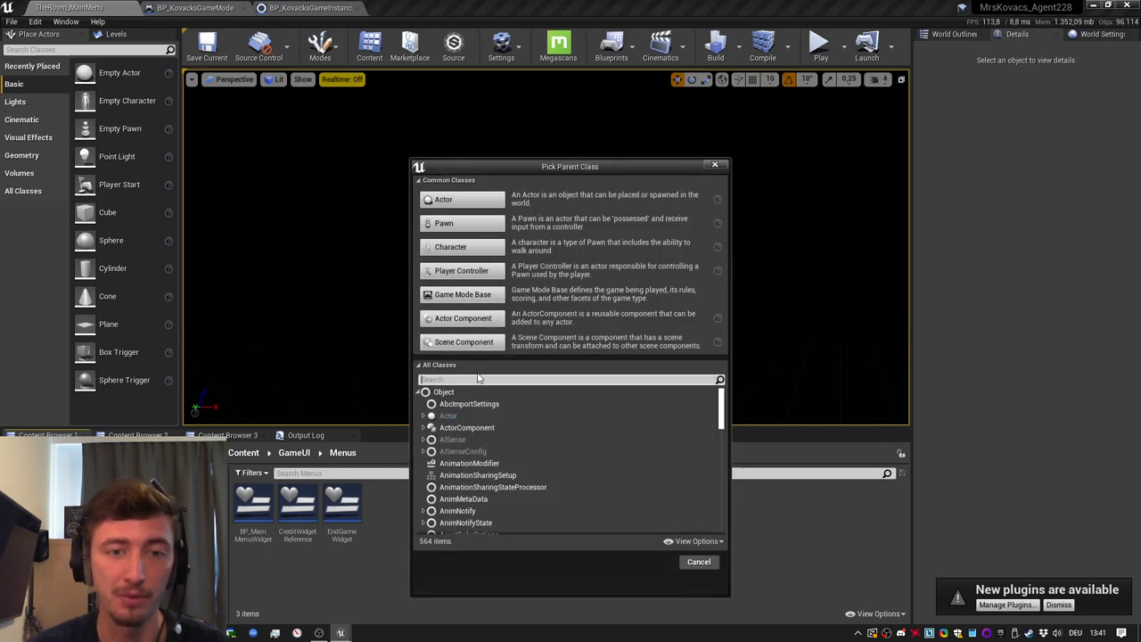
{"action": "type", "text": "gameinsta"}
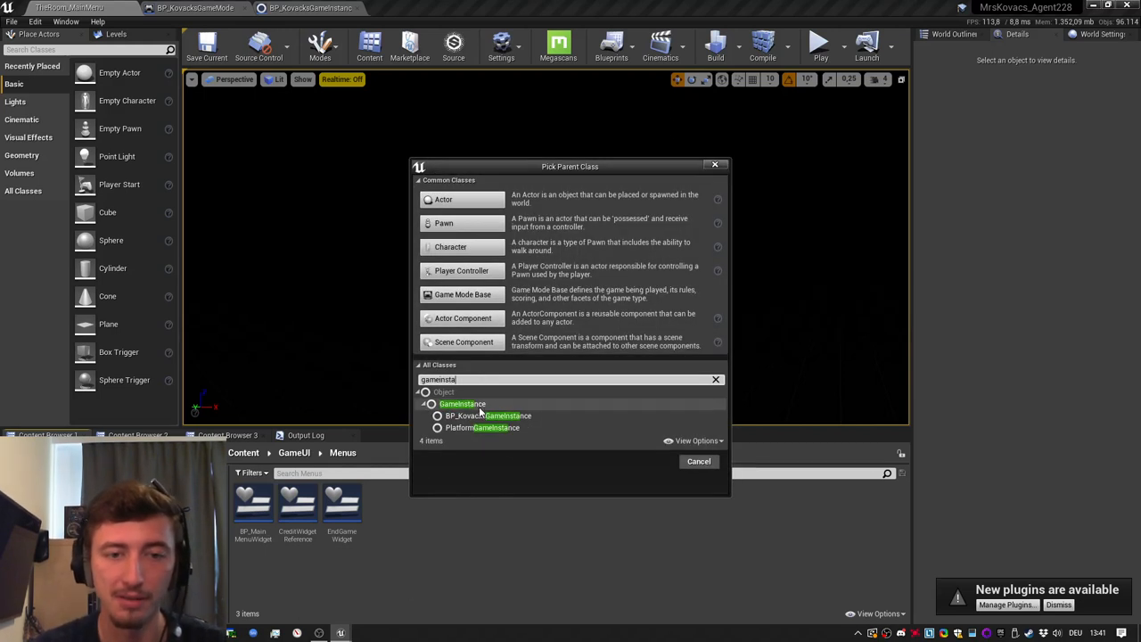
{"action": "left_click", "coordinate": [461, 403]}
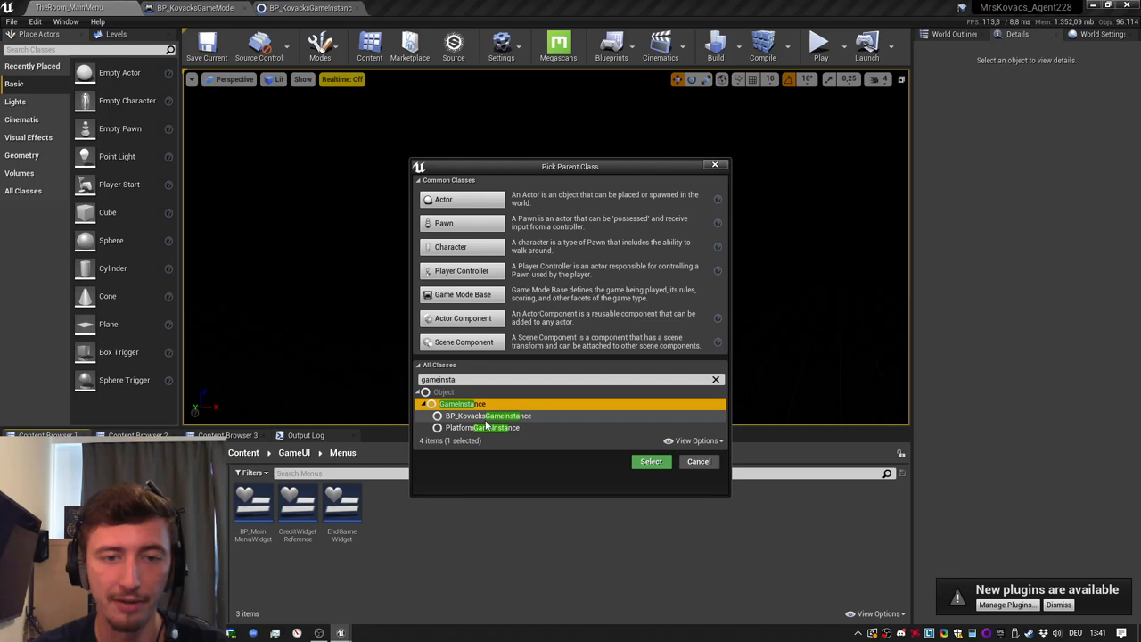
{"action": "mouse_move", "coordinate": [461, 403]}
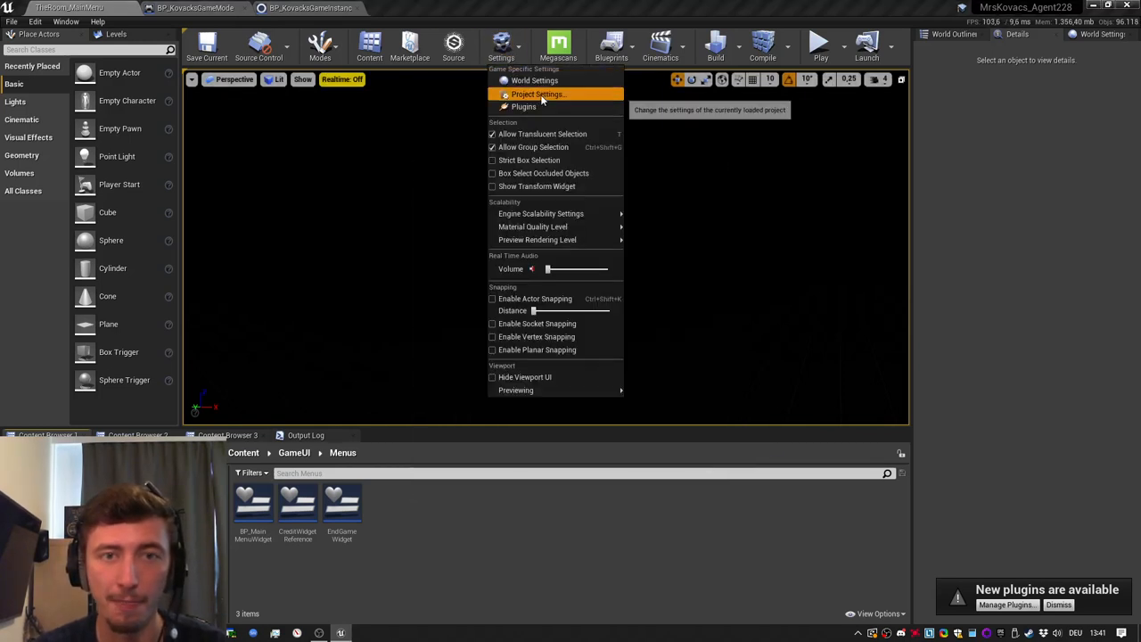
- Verify in Project Settings that Game Instance Class is BP_KovacksGameInstance, then return to the blueprint
{"action": "left_click", "coordinate": [538, 94]}
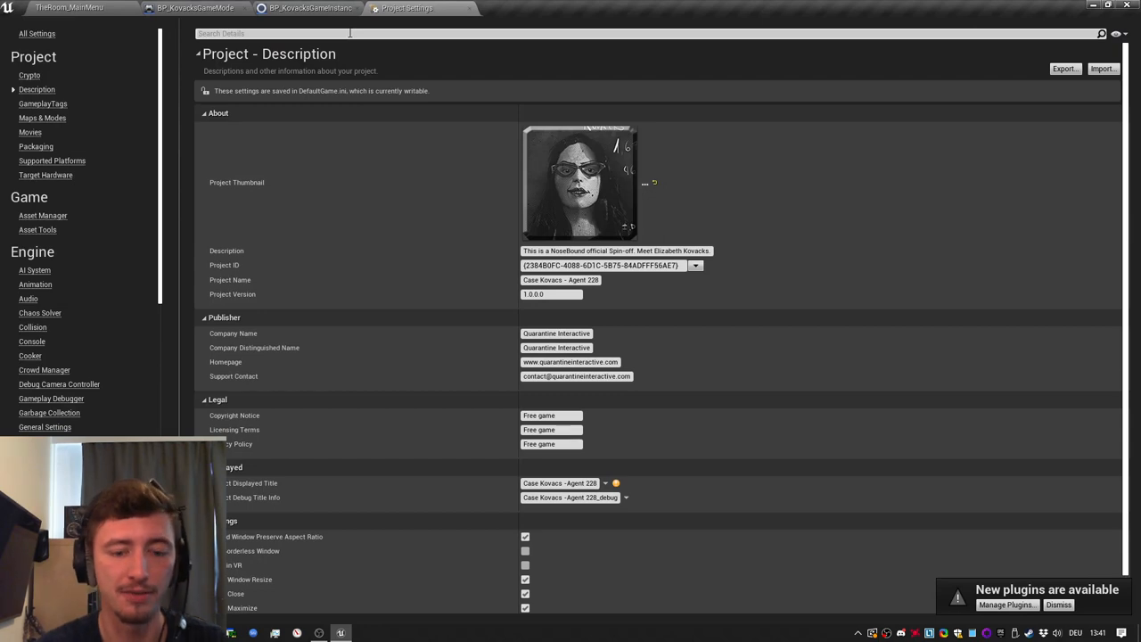
{"action": "type", "text": "instance"}
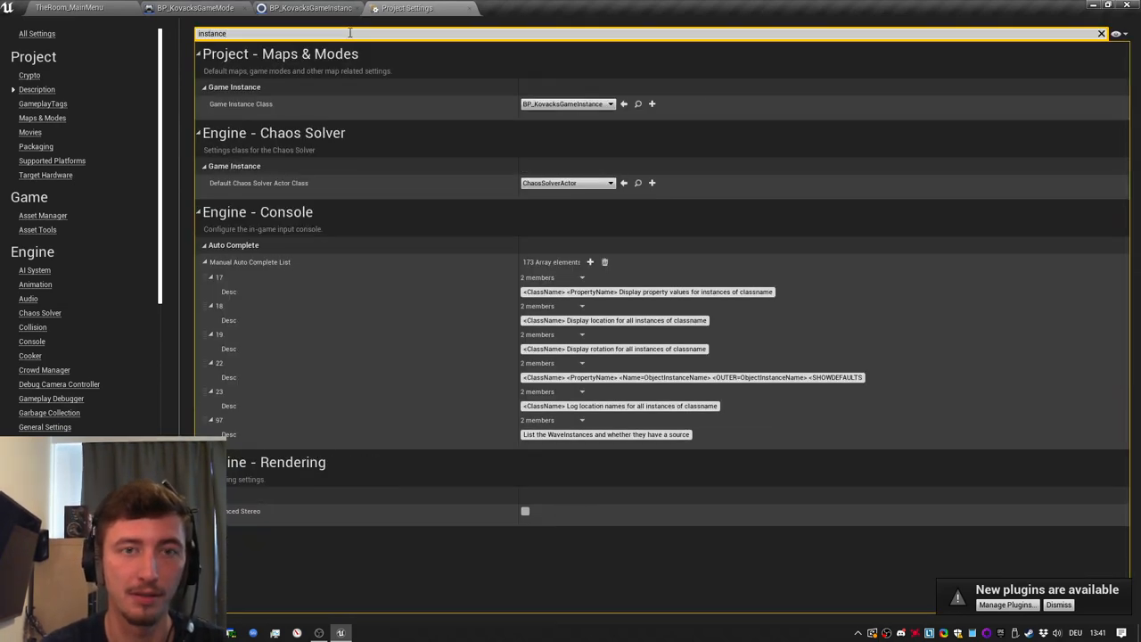
{"action": "left_click", "coordinate": [610, 104]}
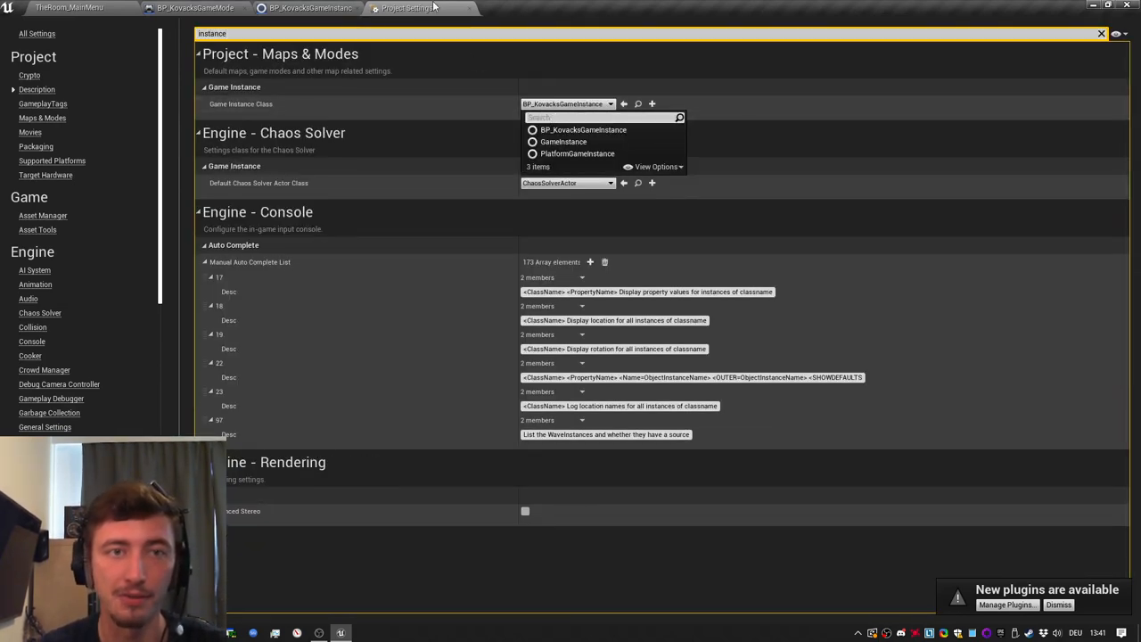
{"action": "left_click", "coordinate": [310, 8]}
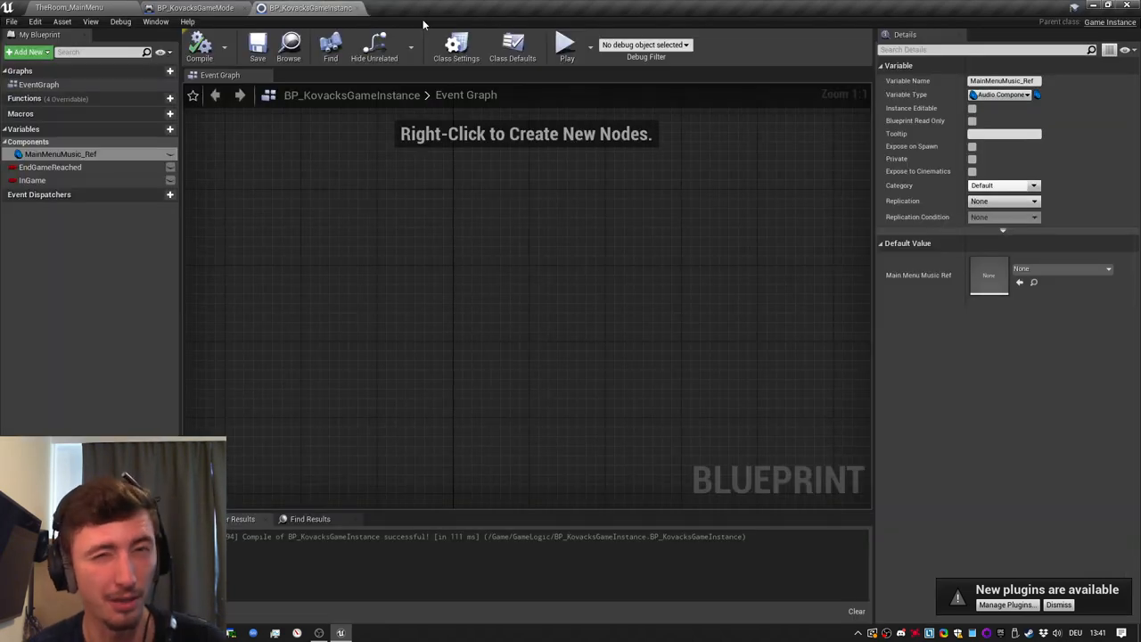
{"action": "mouse_move", "coordinate": [346, 177]}
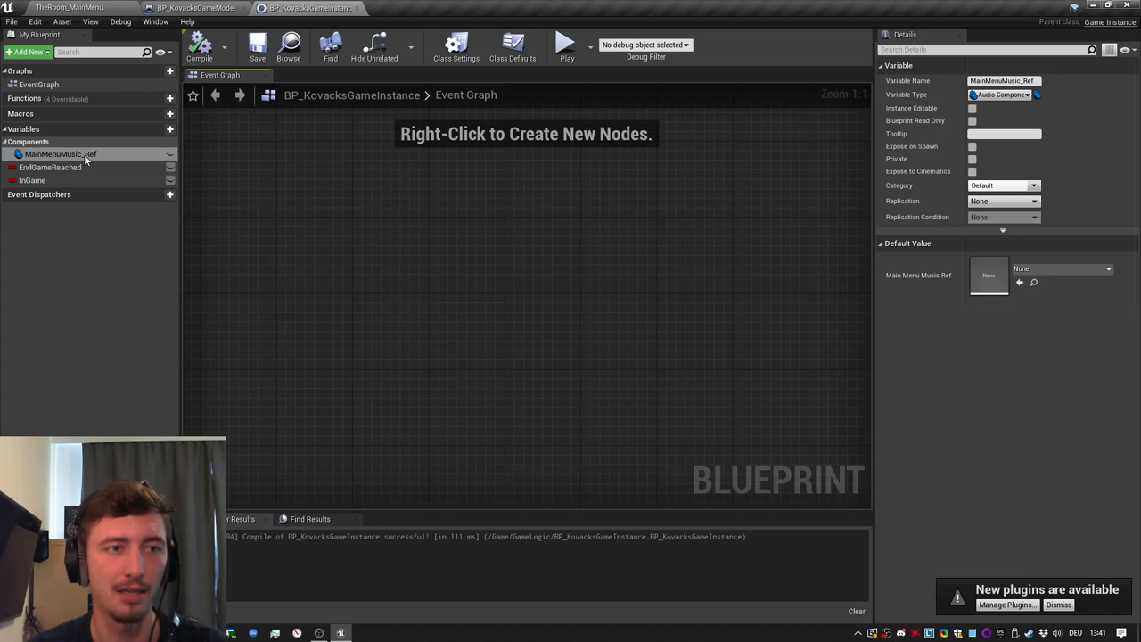
{"action": "left_click", "coordinate": [61, 154]}
{"action": "type", "text": "asdasdad"}
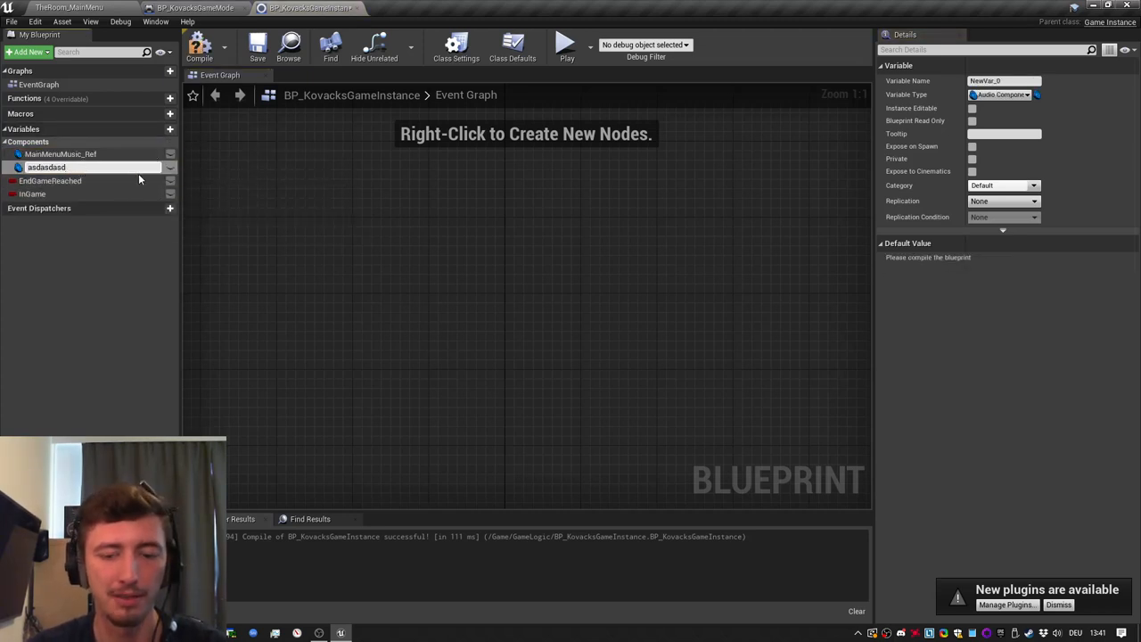
{"action": "left_click", "coordinate": [18, 167]}
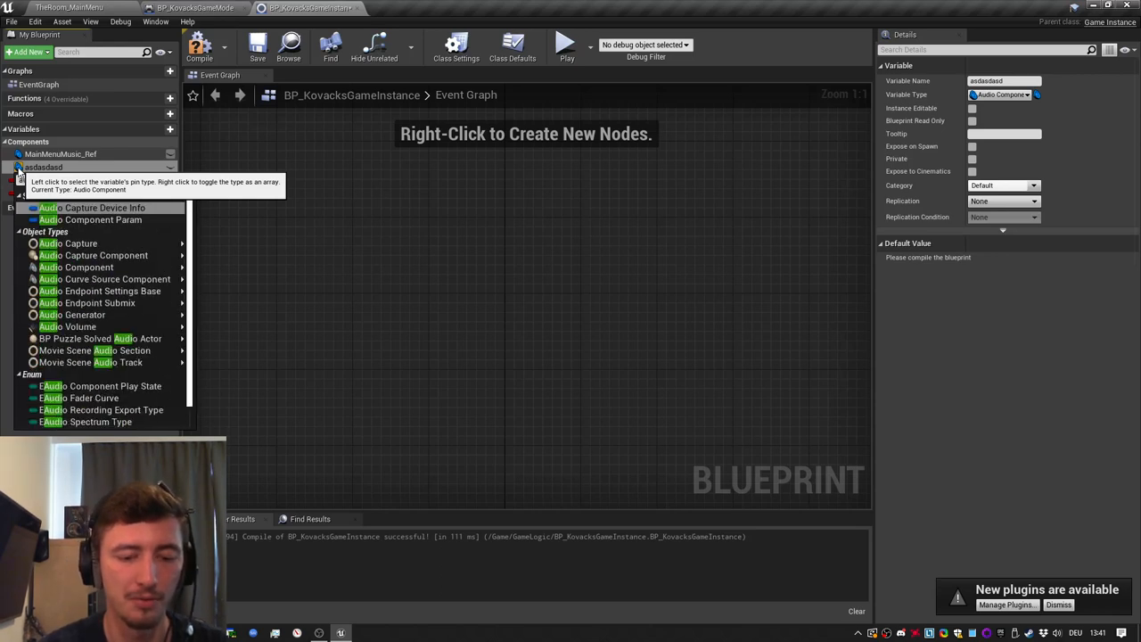
{"action": "type", "text": "audio compo"}
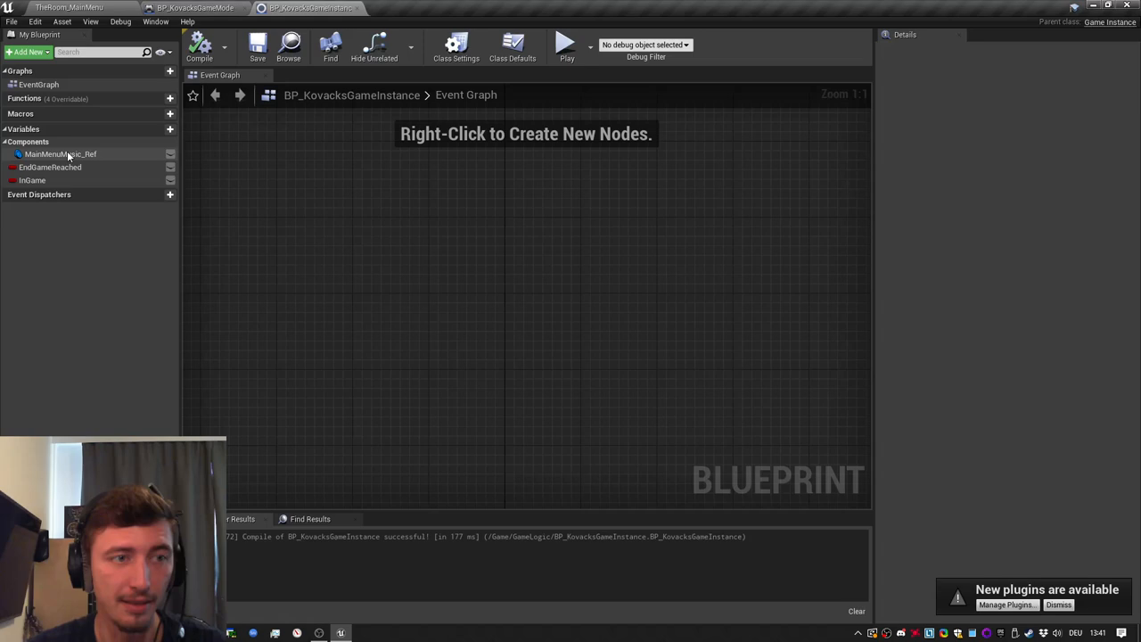
{"action": "left_click", "coordinate": [61, 154]}
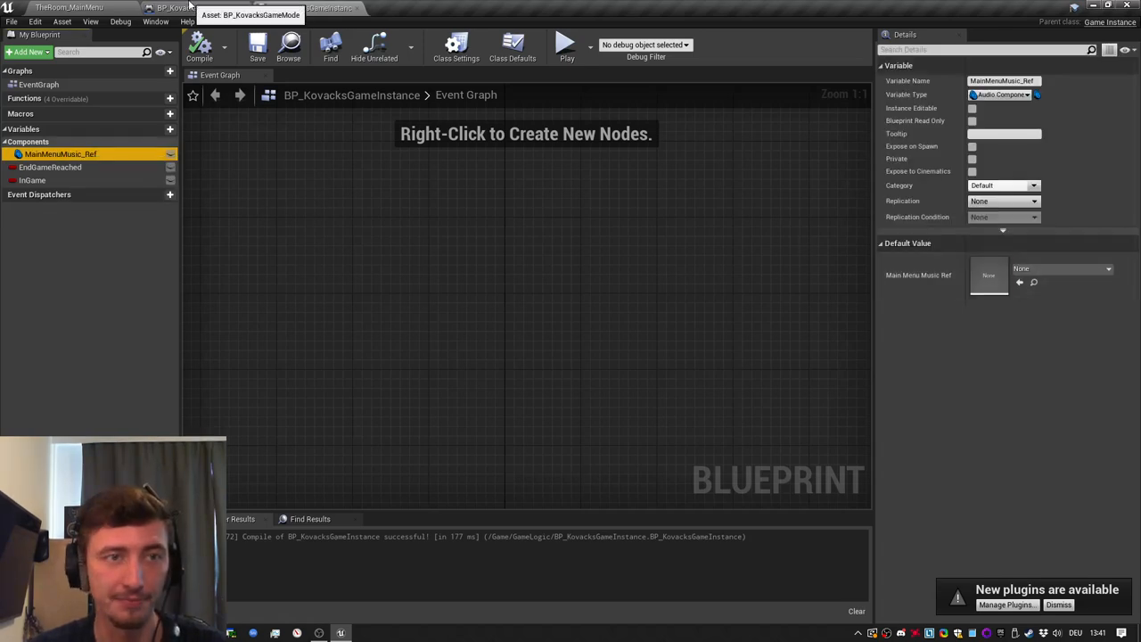
{"action": "left_click", "coordinate": [307, 7]}
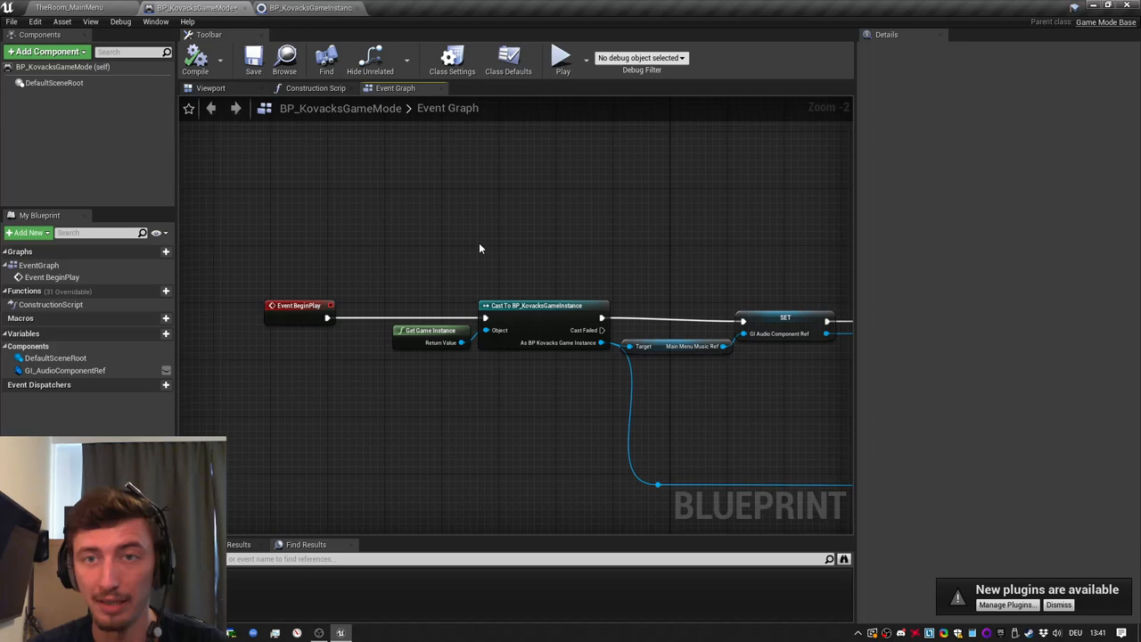
{"action": "mouse_move", "coordinate": [477, 249]}
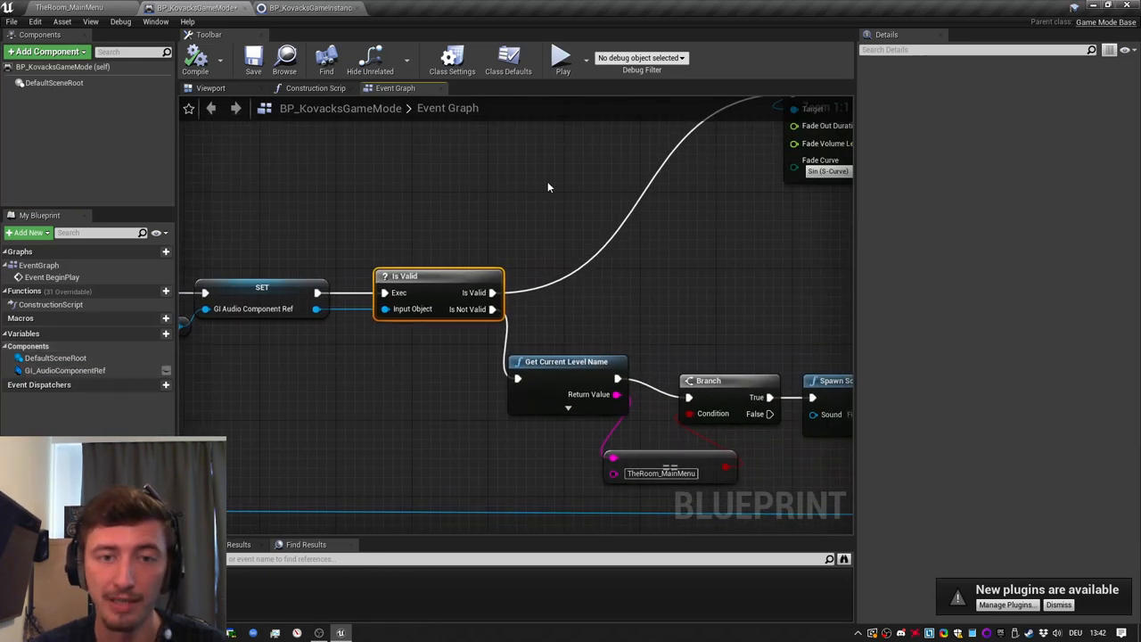
{"action": "mouse_move", "coordinate": [627, 296]}
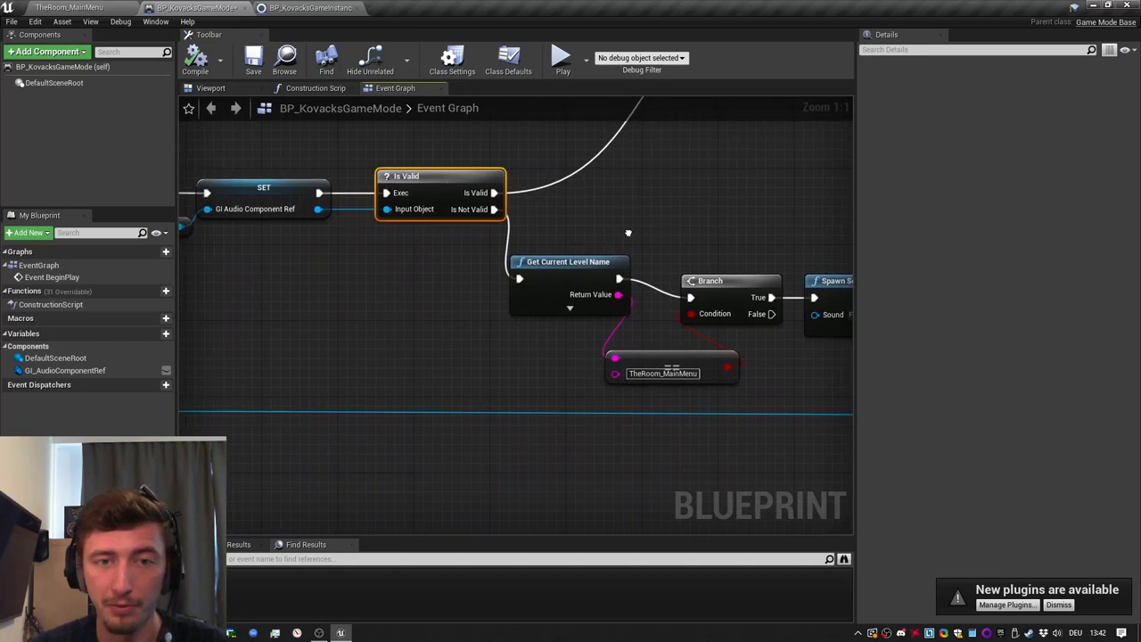
{"action": "mouse_move", "coordinate": [613, 207]}
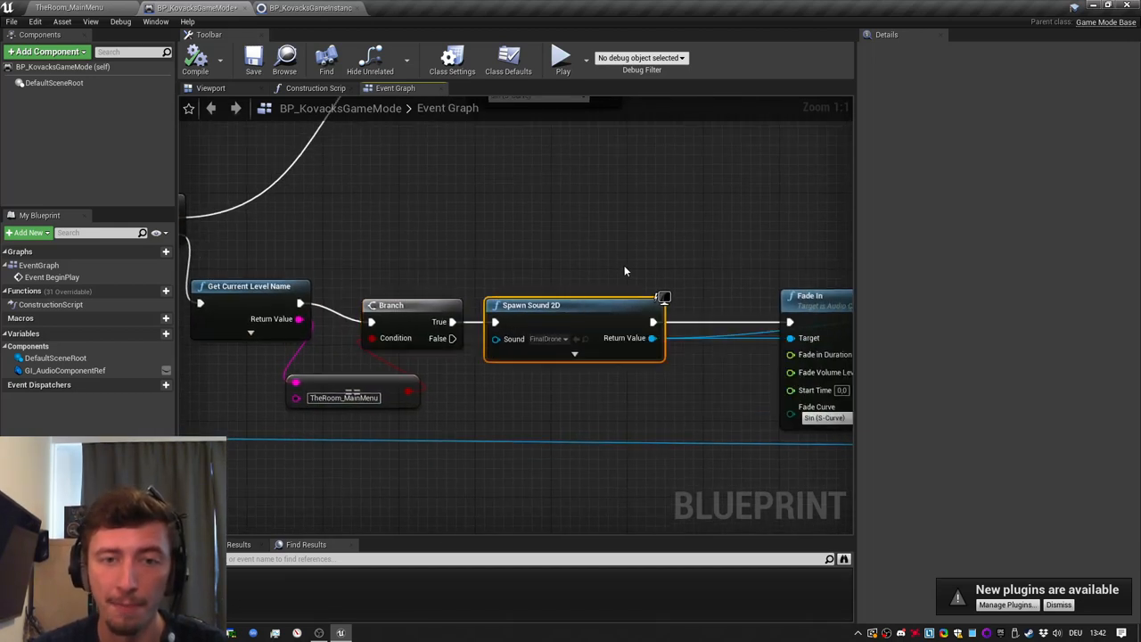
{"action": "mouse_move", "coordinate": [562, 306]}
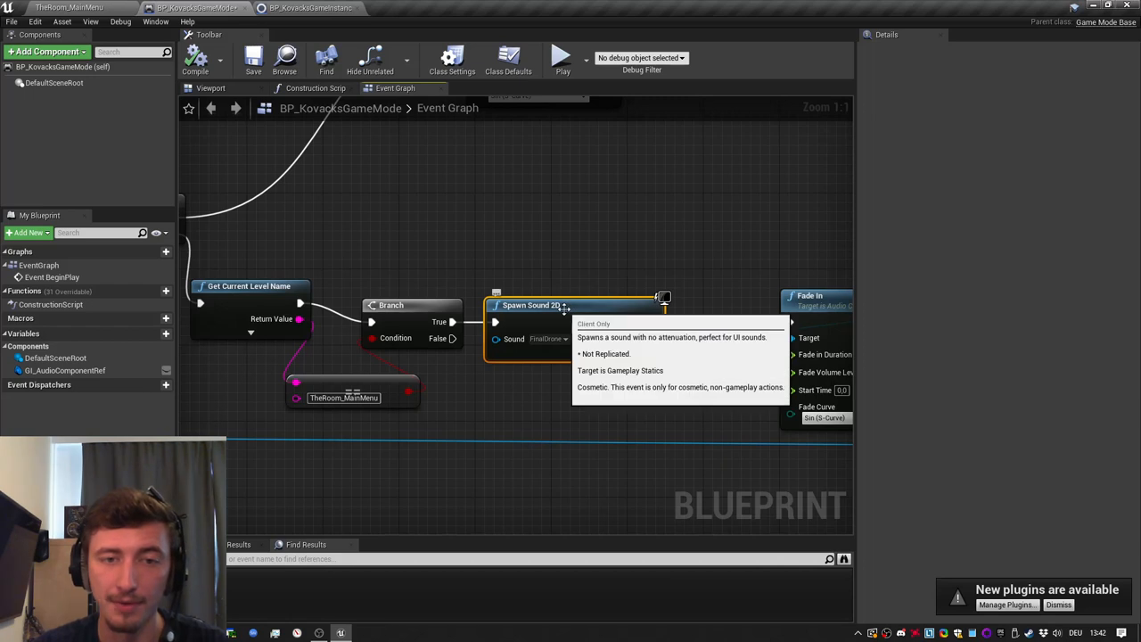
{"action": "mouse_move", "coordinate": [720, 227]}
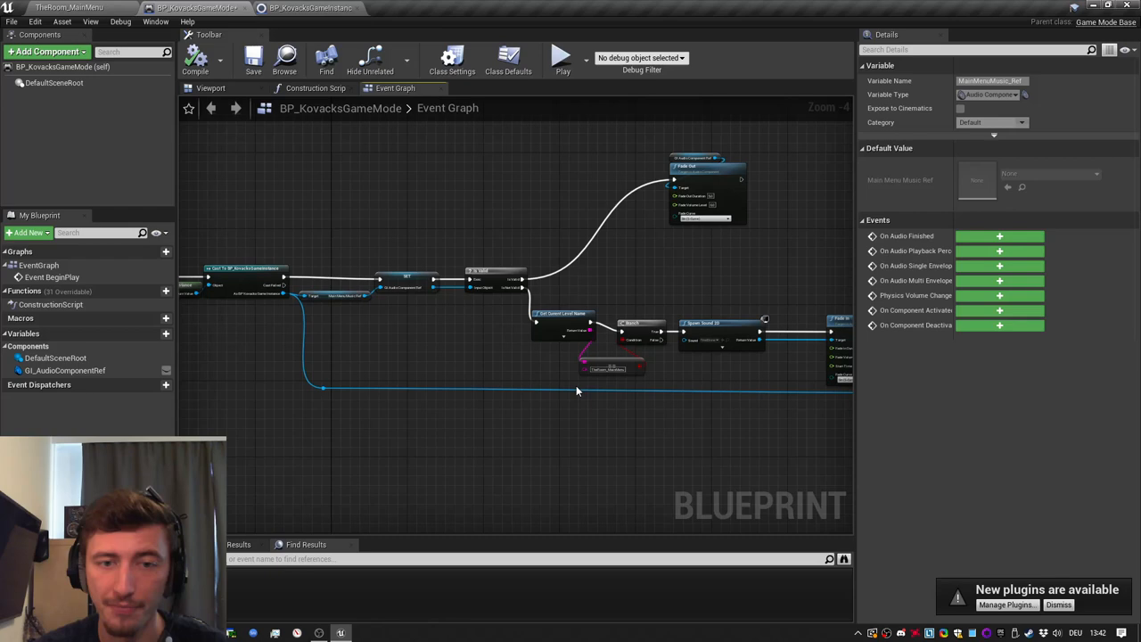
{"action": "mouse_move", "coordinate": [562, 407]}
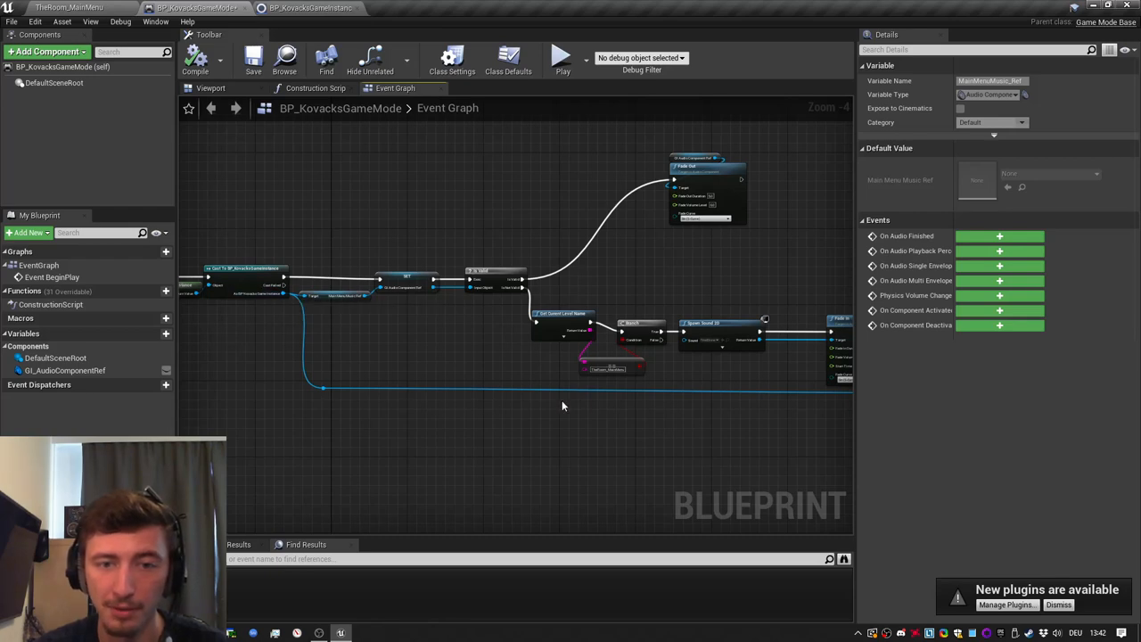
{"action": "scroll", "scroll_direction": "down", "scroll_amount": 3}
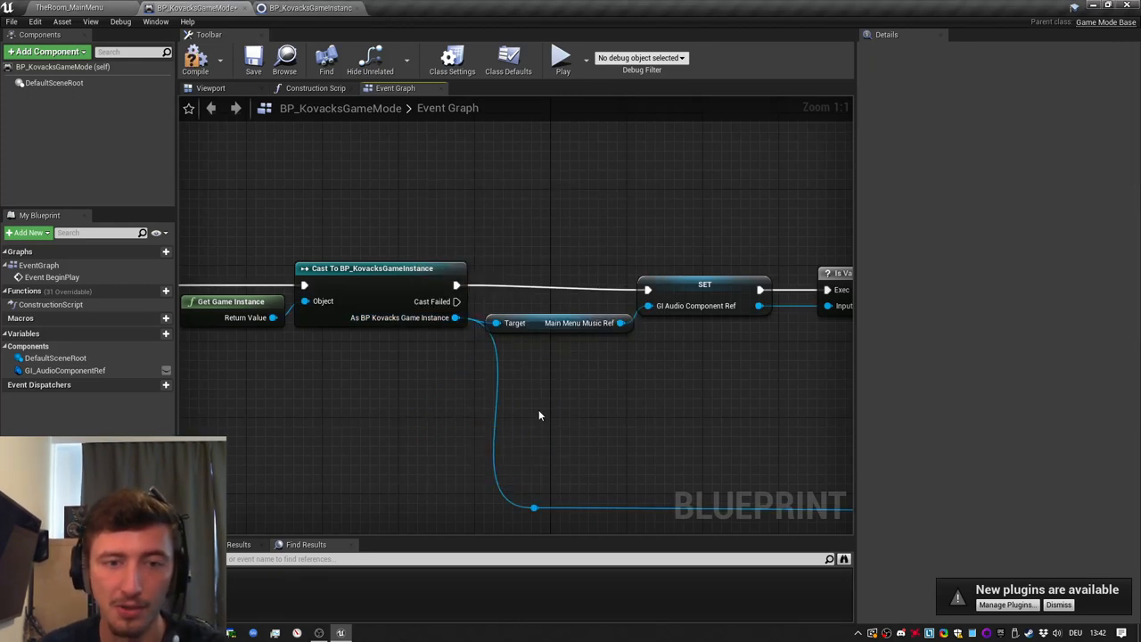
{"action": "mouse_move", "coordinate": [535, 385]}
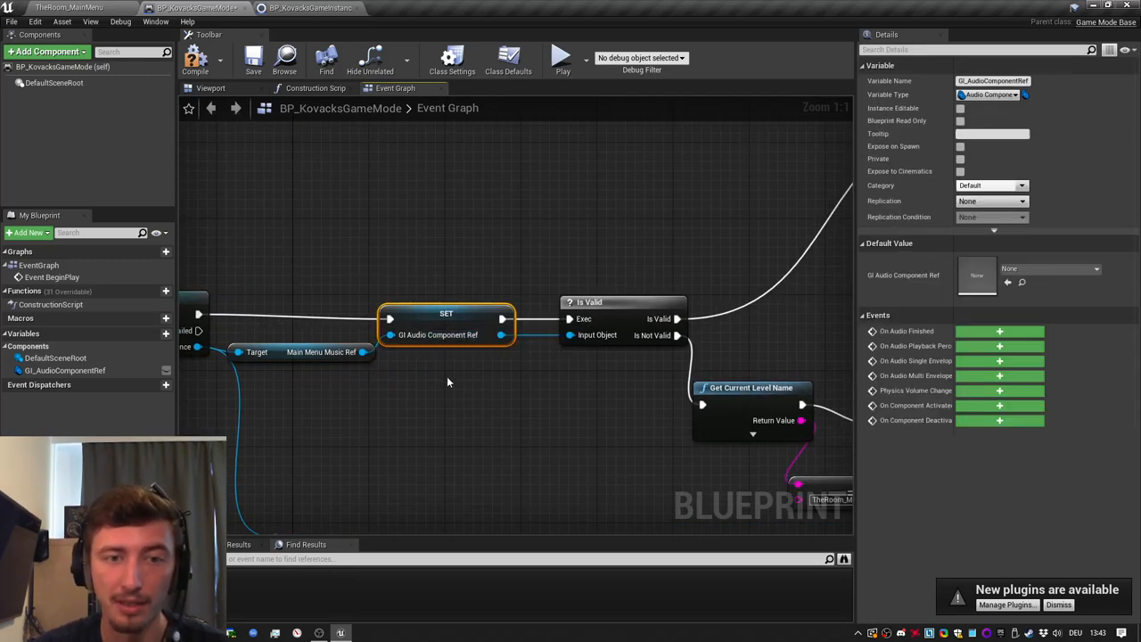
{"action": "mouse_move", "coordinate": [421, 318]}
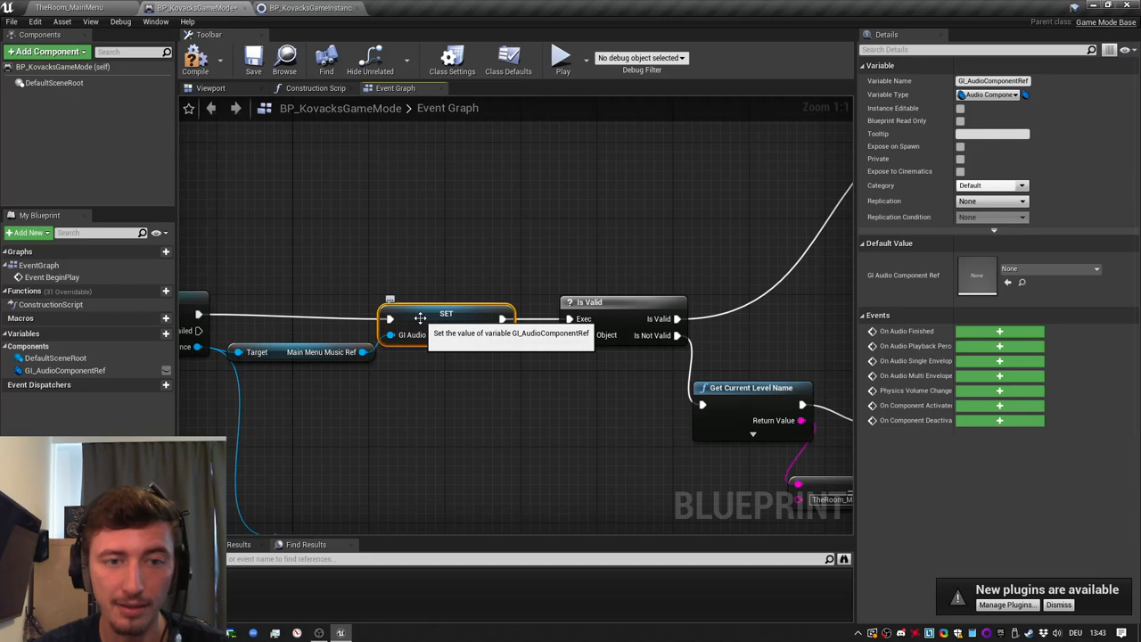
{"action": "mouse_move", "coordinate": [421, 321]}
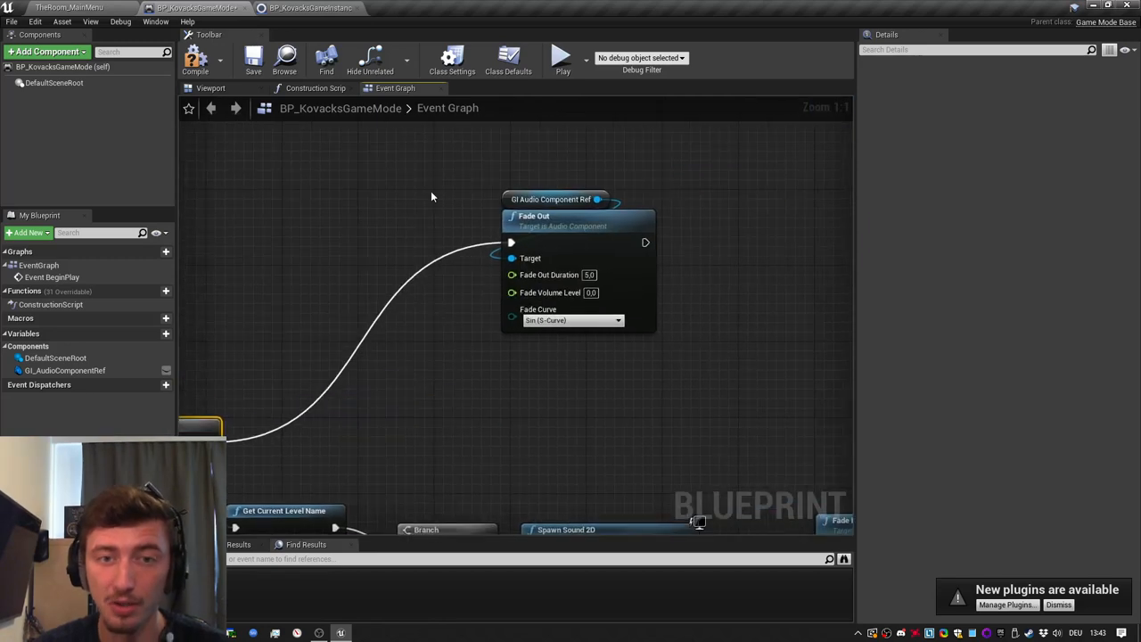
{"action": "left_click", "coordinate": [577, 215]}
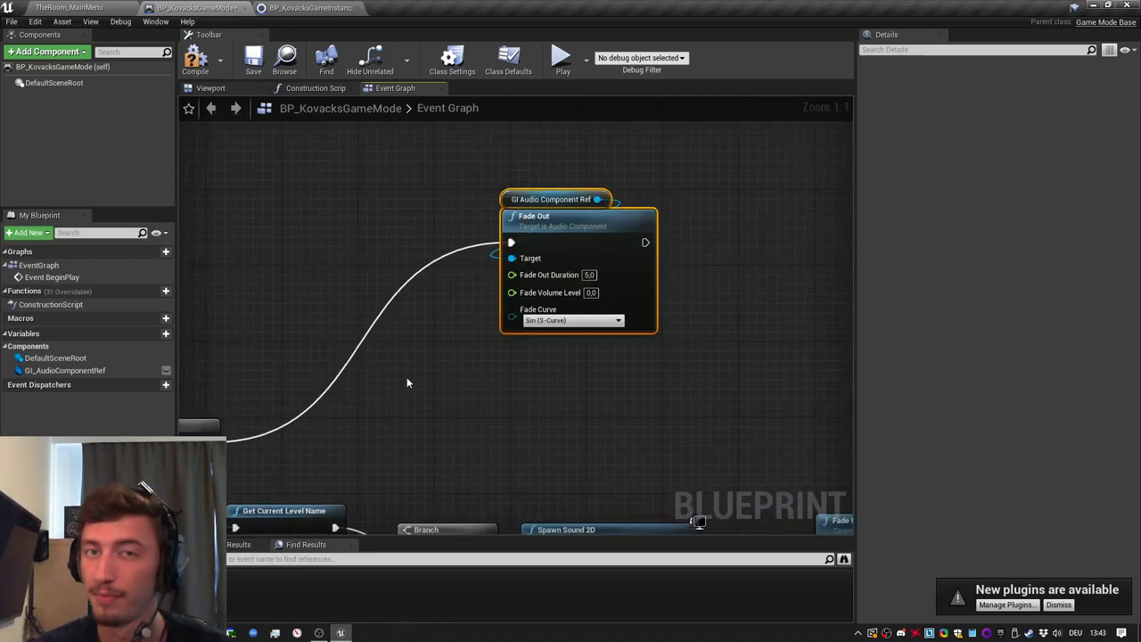
{"action": "scroll", "scroll_direction": "down", "scroll_amount": 3}
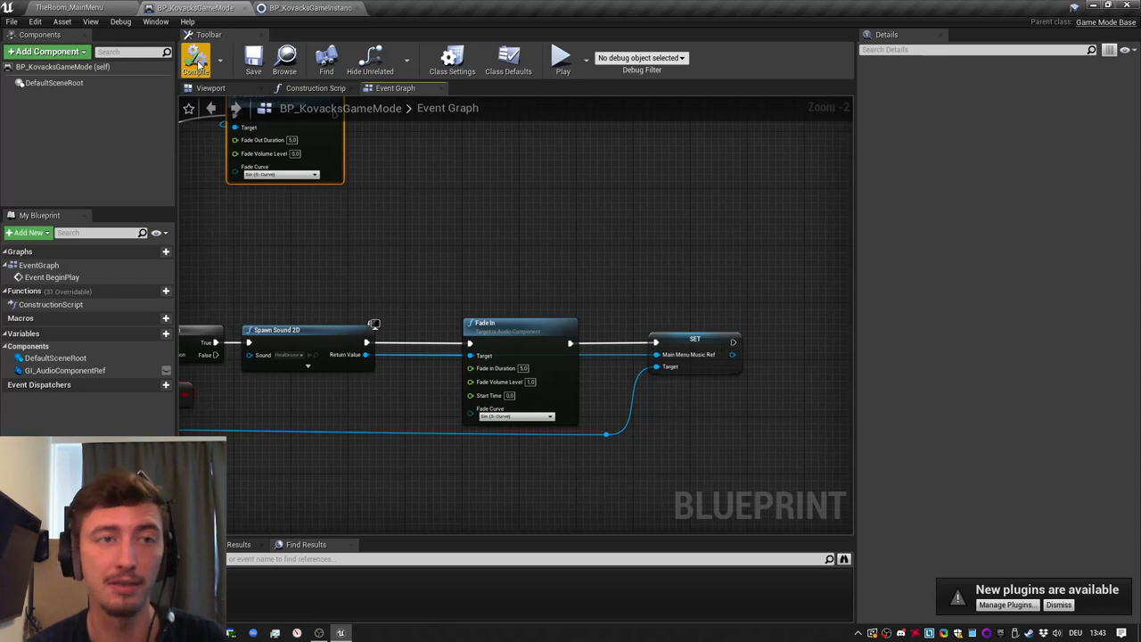
{"action": "left_click", "coordinate": [310, 7]}
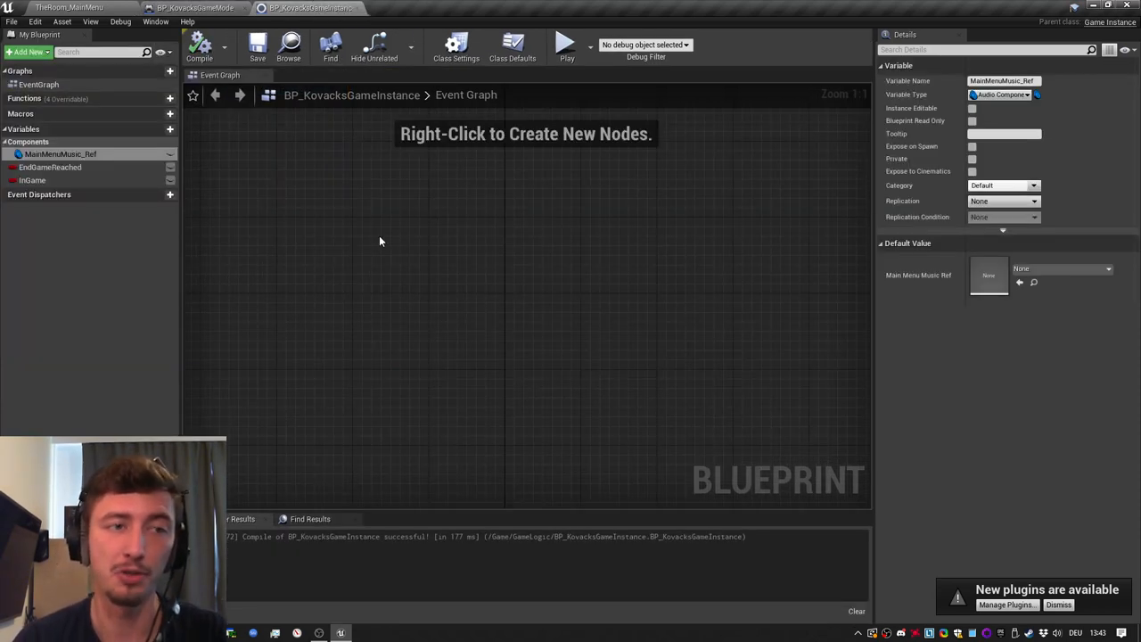
{"action": "mouse_move", "coordinate": [399, 249]}
{"action": "type", "text": "custom"}
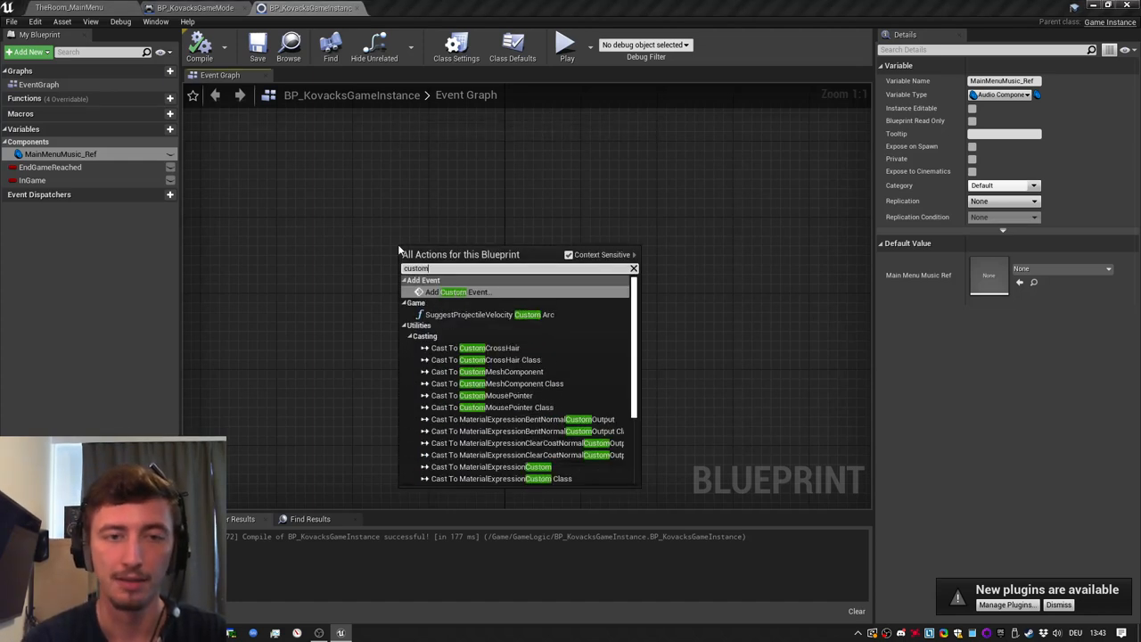
{"action": "left_click", "coordinate": [452, 293]}
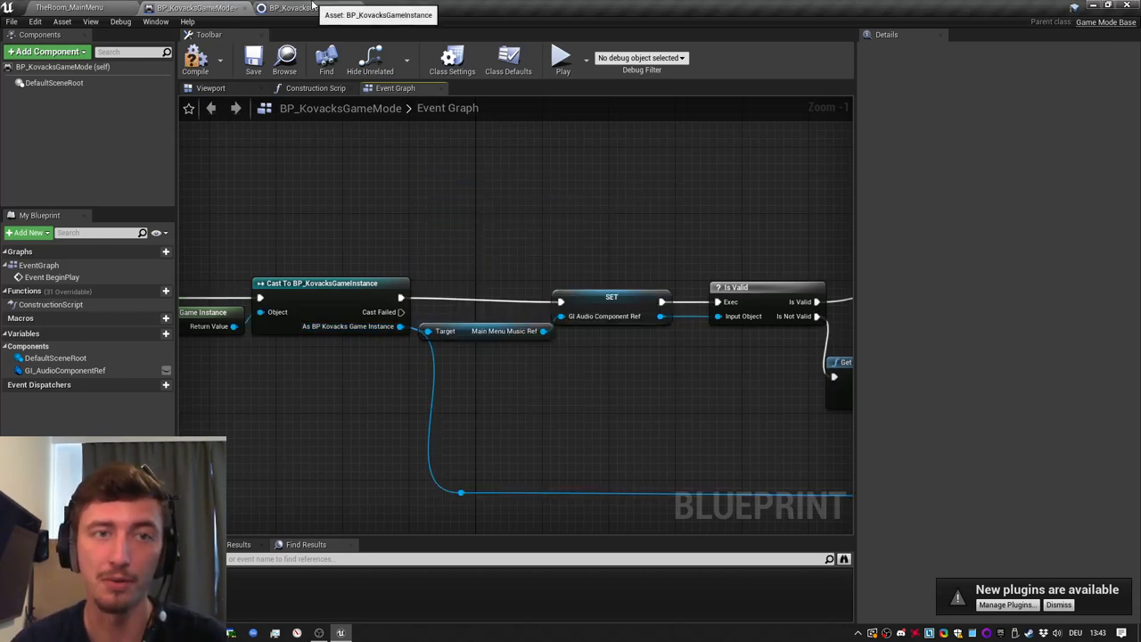
{"action": "left_click", "coordinate": [285, 7]}
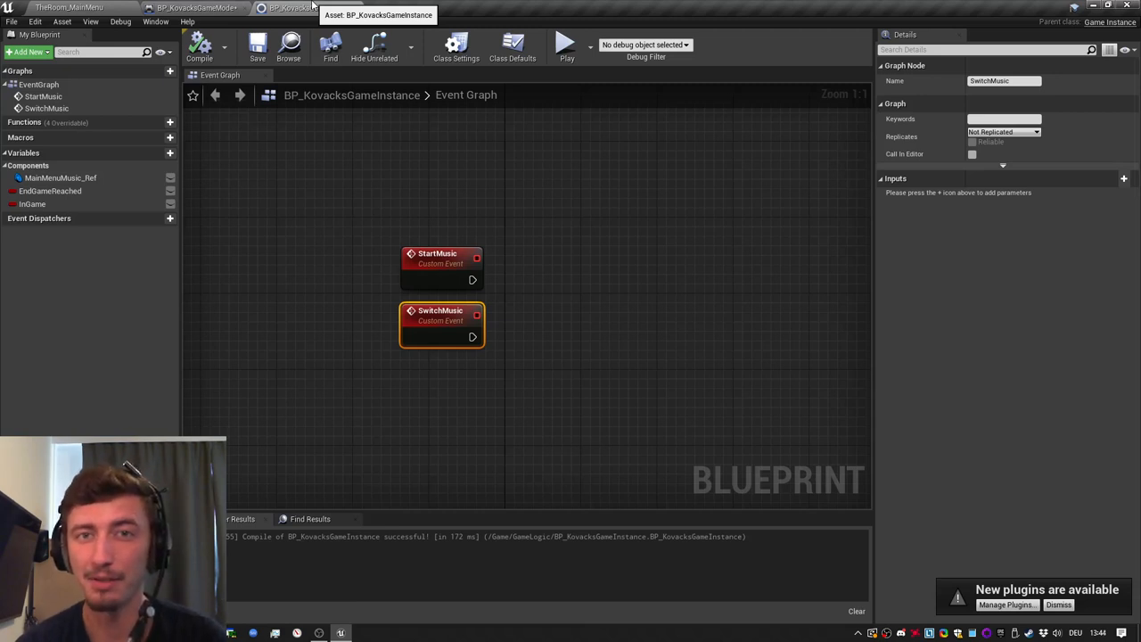
{"action": "mouse_move", "coordinate": [356, 228]}
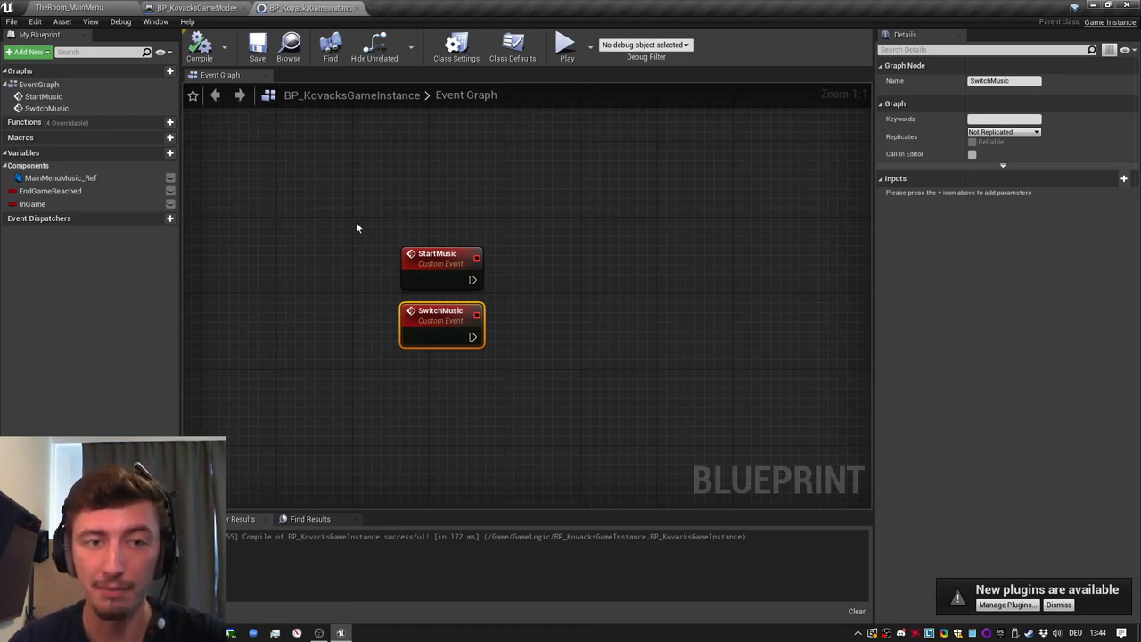
{"action": "left_click_drag", "start_coordinate": [357, 223], "coordinate": [503, 366]}
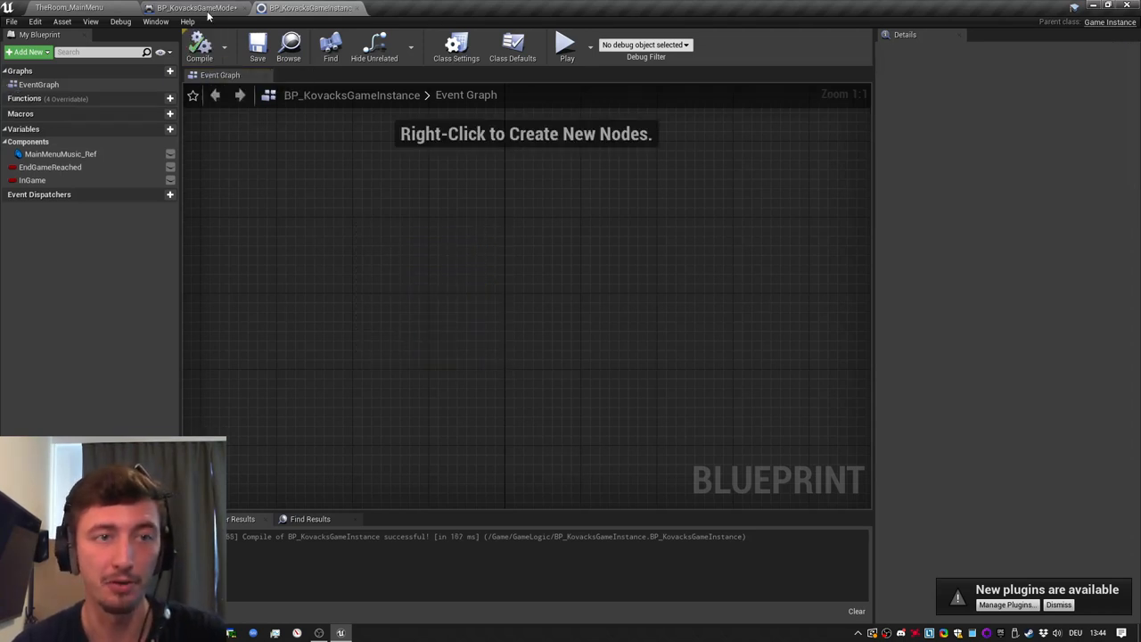
{"action": "left_click", "coordinate": [195, 7]}
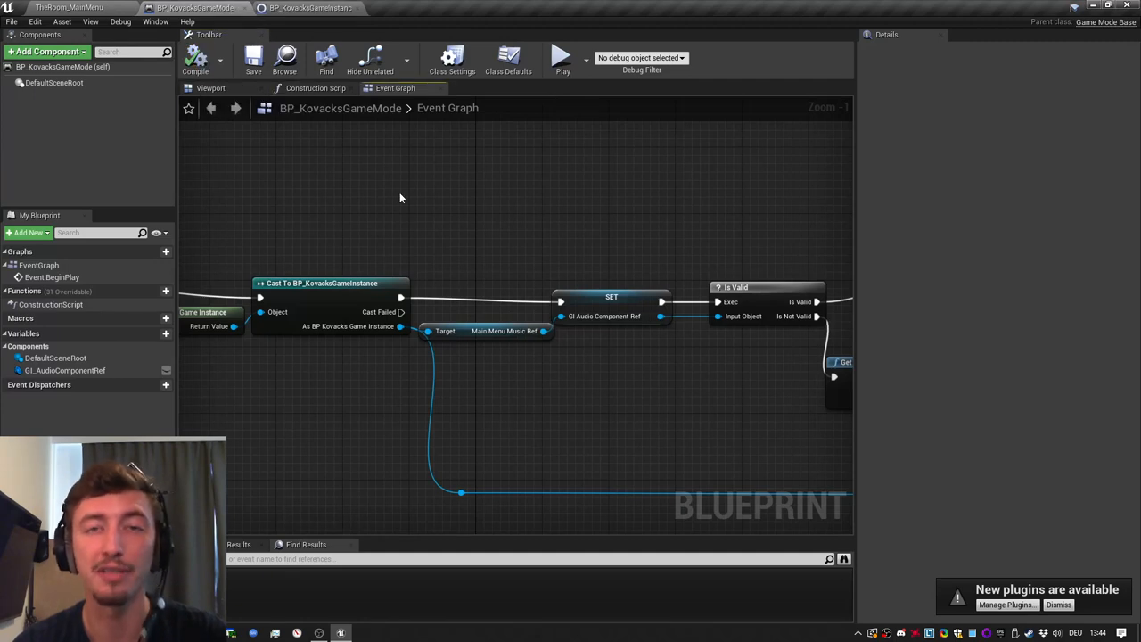